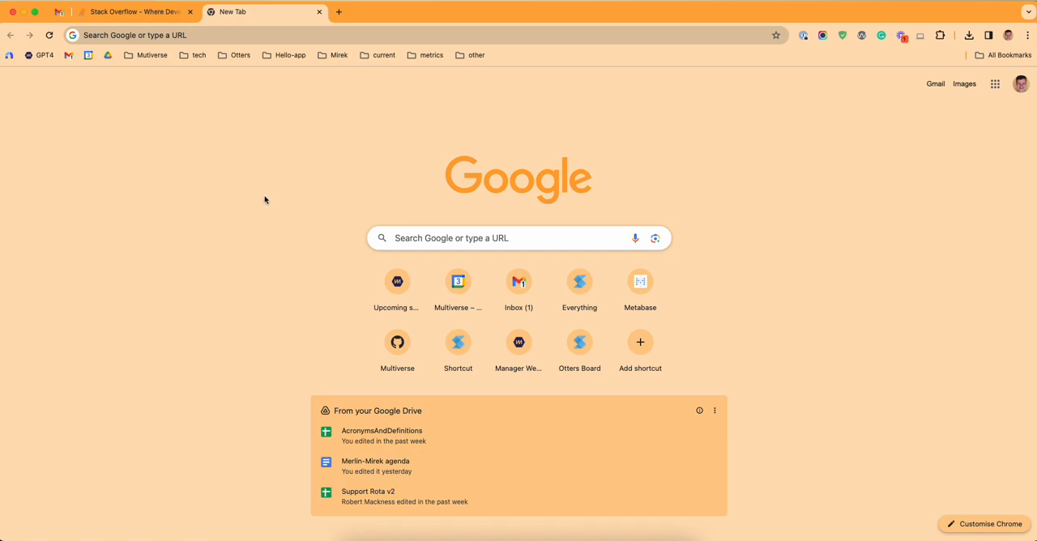
{"action": "mouse_move", "coordinate": [262, 201]}
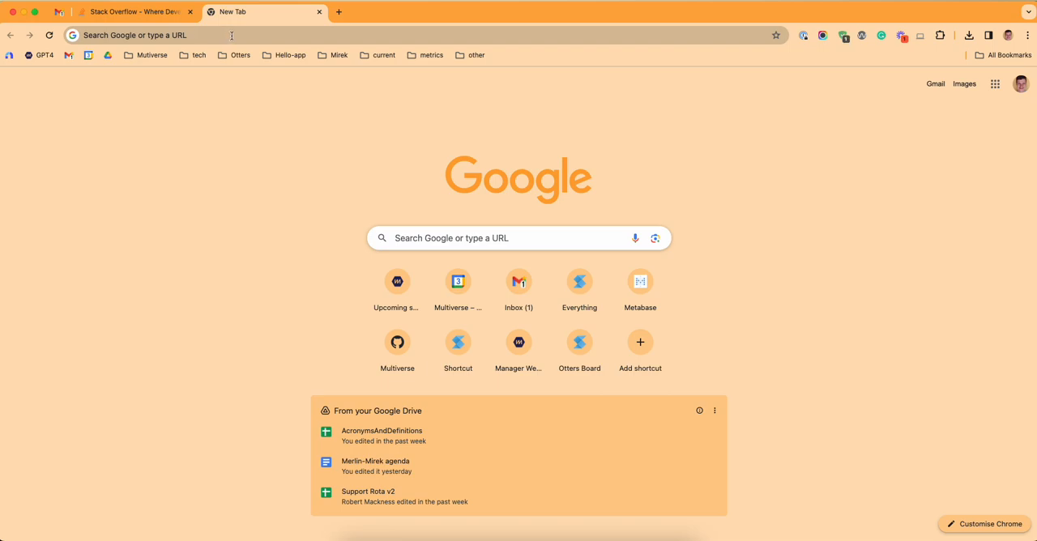
Search YouTube for 'prague' directly from the address bar using the youtube site search
{"action": "left_click", "coordinate": [146, 34]}
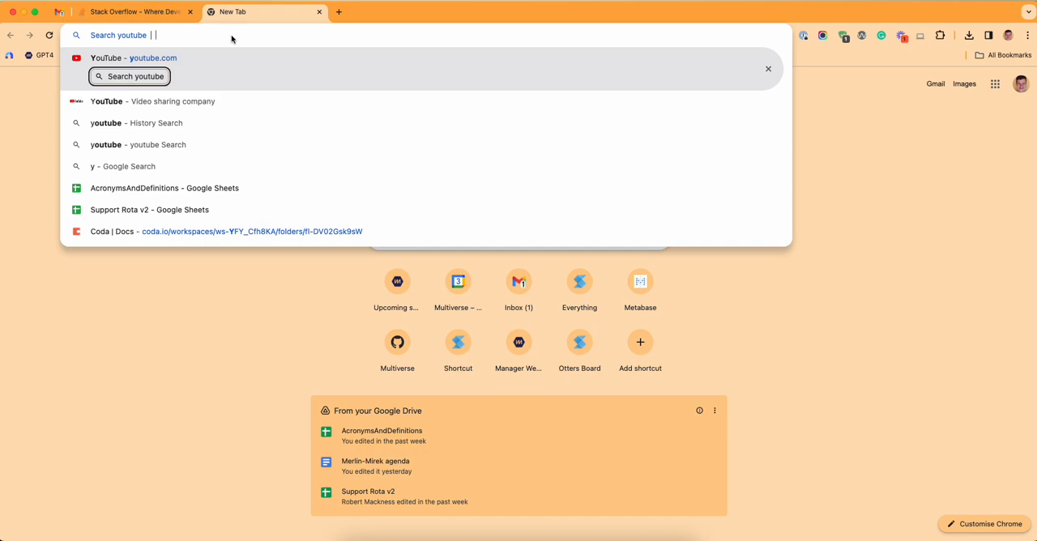
{"action": "type", "text": "prague"}
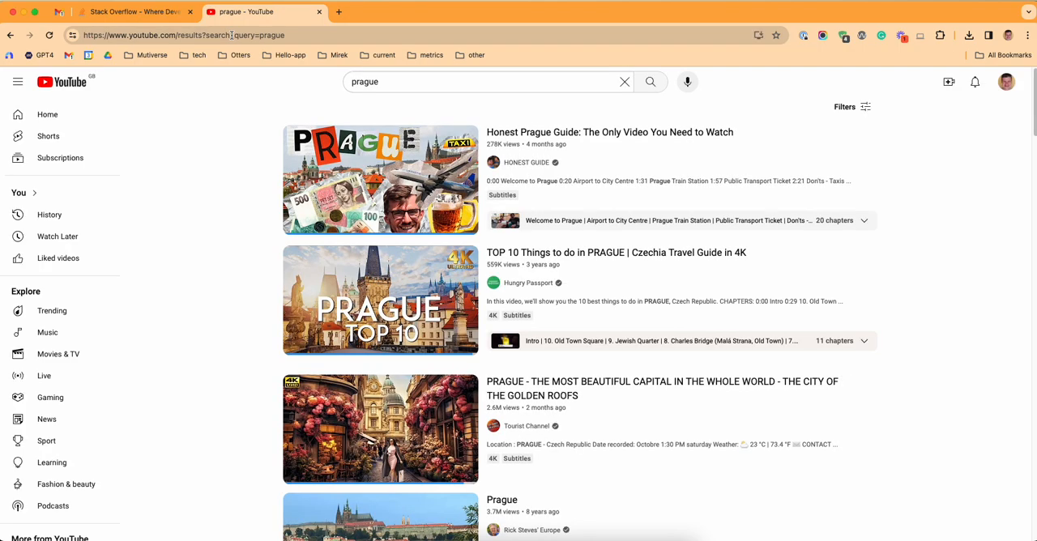
{"action": "mouse_move", "coordinate": [318, 81]}
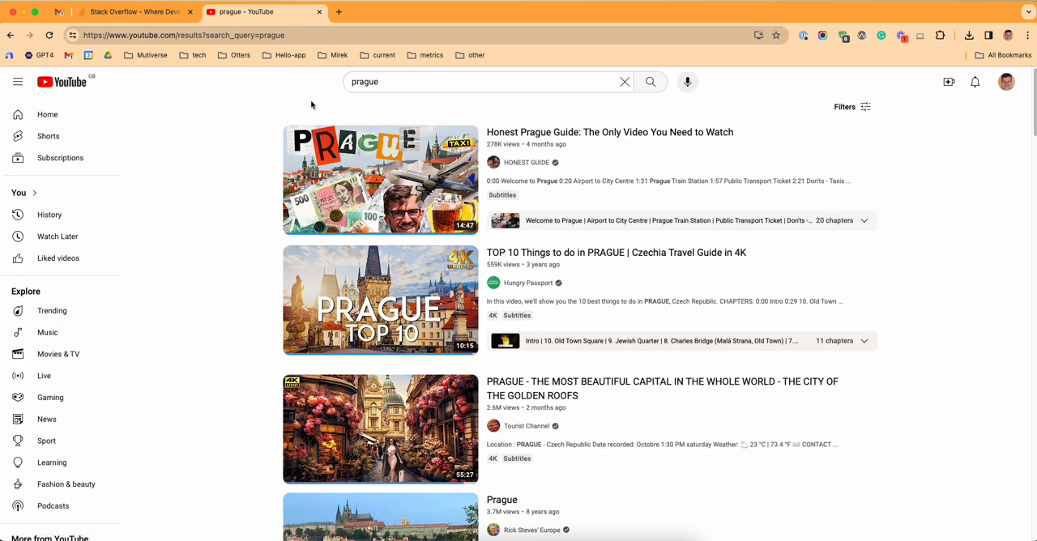
{"action": "mouse_move", "coordinate": [269, 101]}
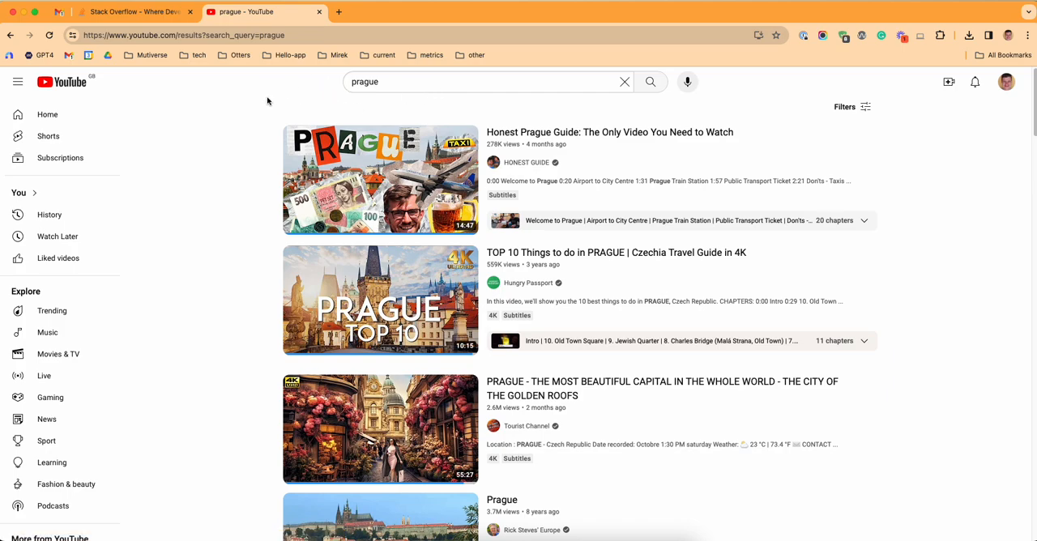
{"action": "mouse_move", "coordinate": [292, 99]}
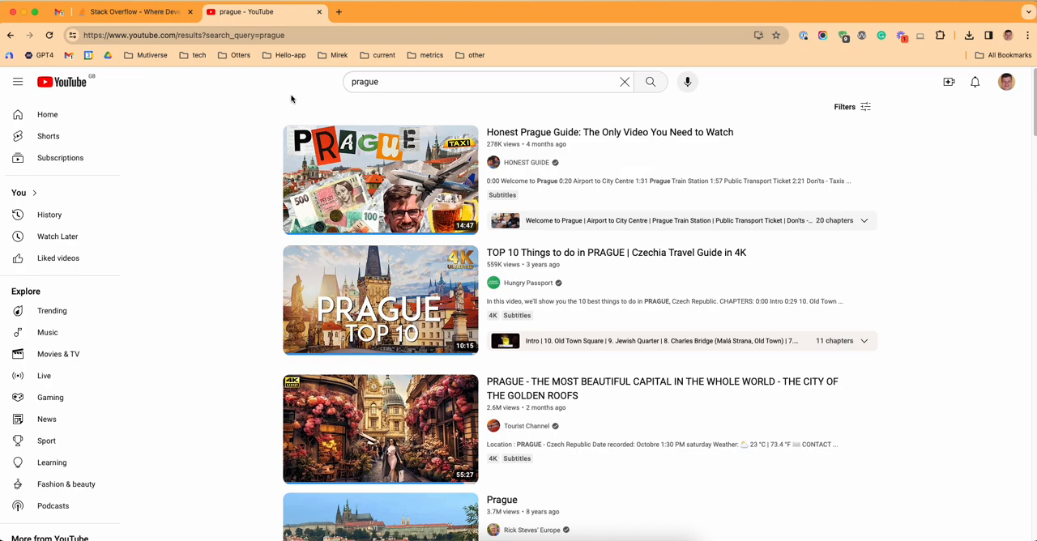
{"action": "mouse_move", "coordinate": [289, 98]}
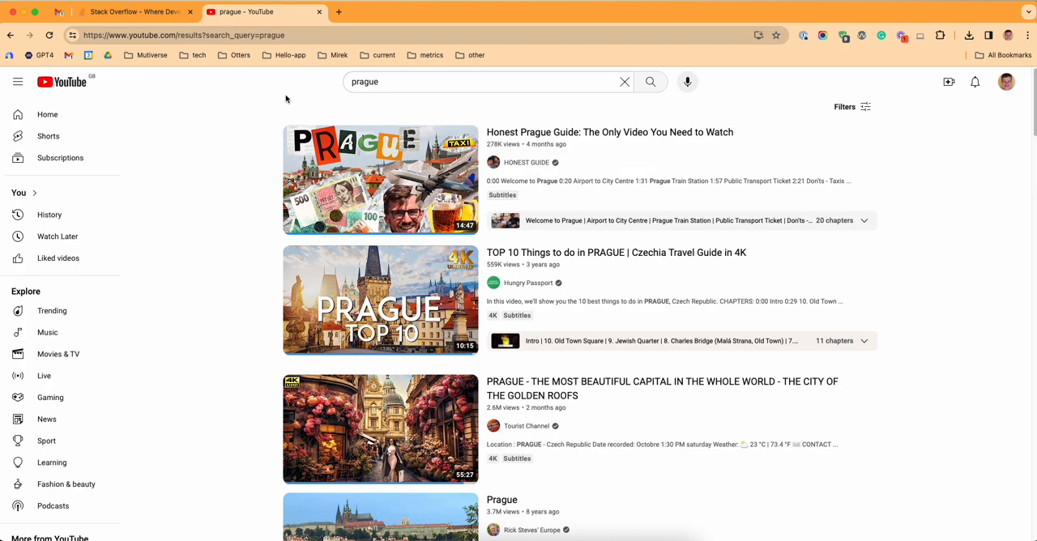
{"action": "mouse_move", "coordinate": [295, 91]}
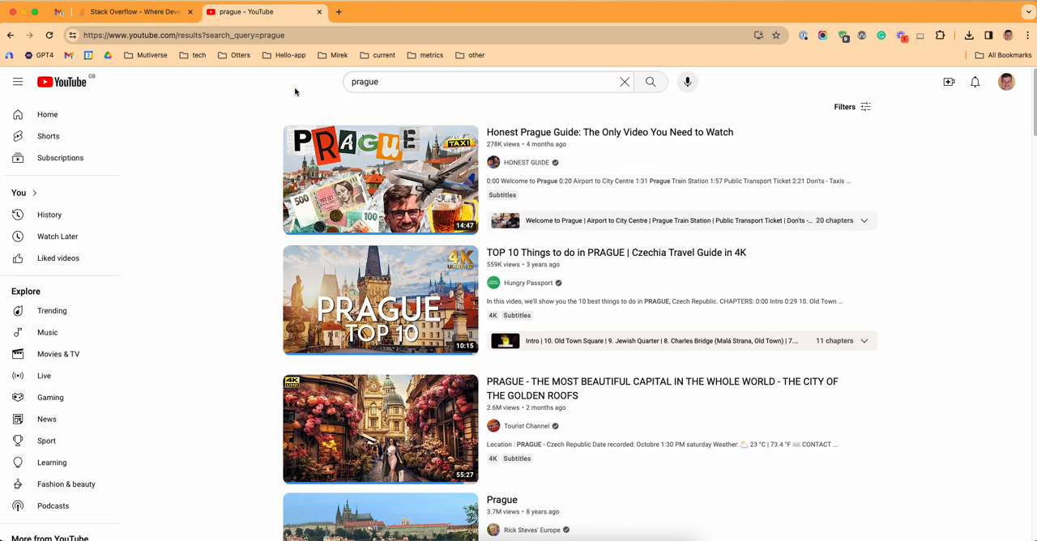
{"action": "mouse_move", "coordinate": [203, 93]}
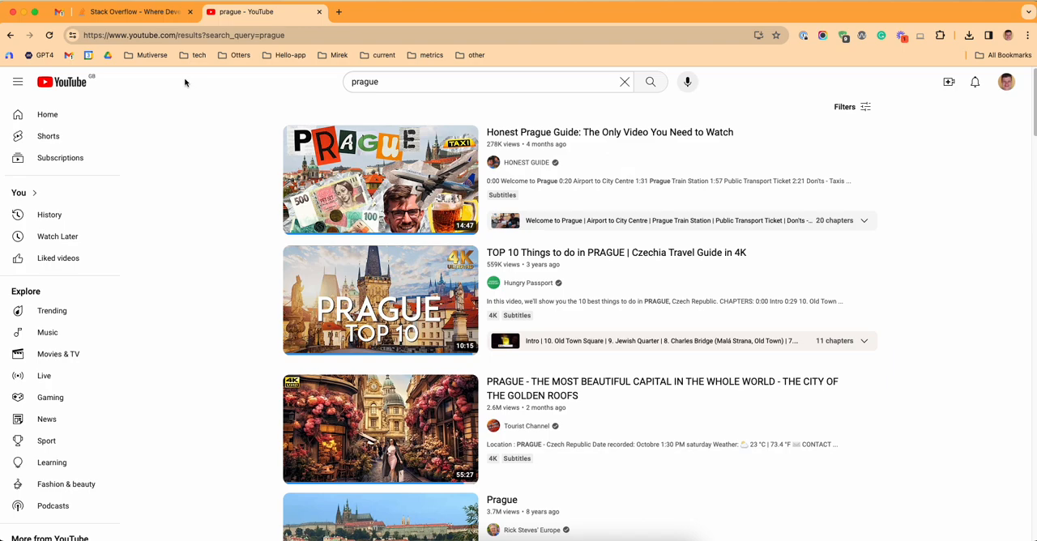
{"action": "mouse_move", "coordinate": [219, 99]}
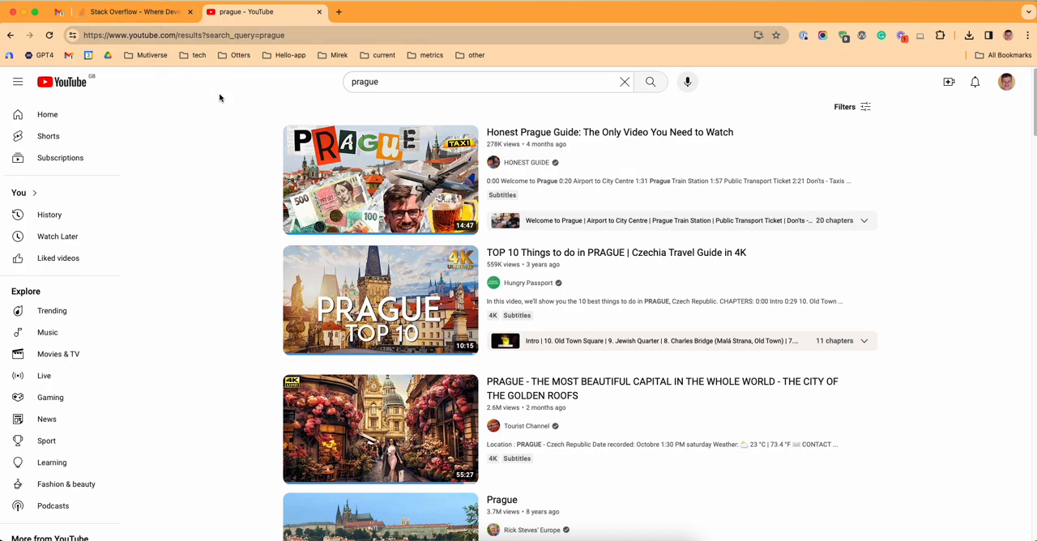
Search Stack Overflow for the [python] tag, then leave a fresh tab open
{"action": "left_click", "coordinate": [129, 11]}
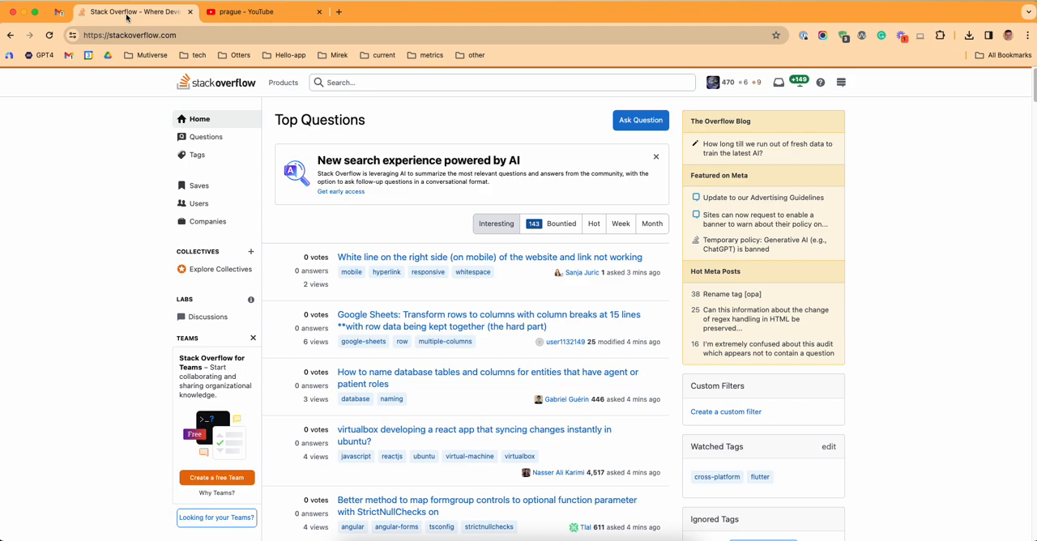
{"action": "mouse_move", "coordinate": [112, 207]}
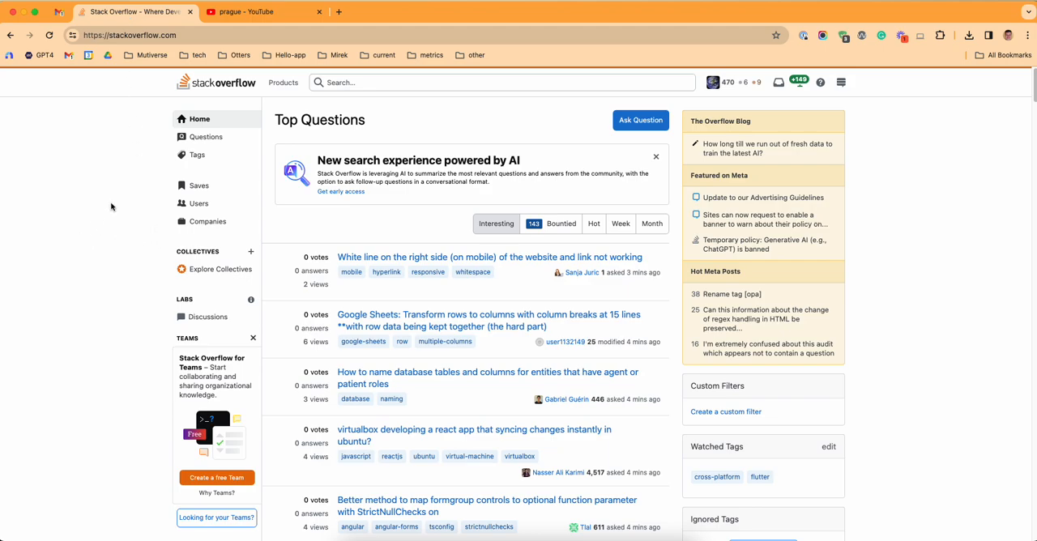
{"action": "mouse_move", "coordinate": [421, 100]}
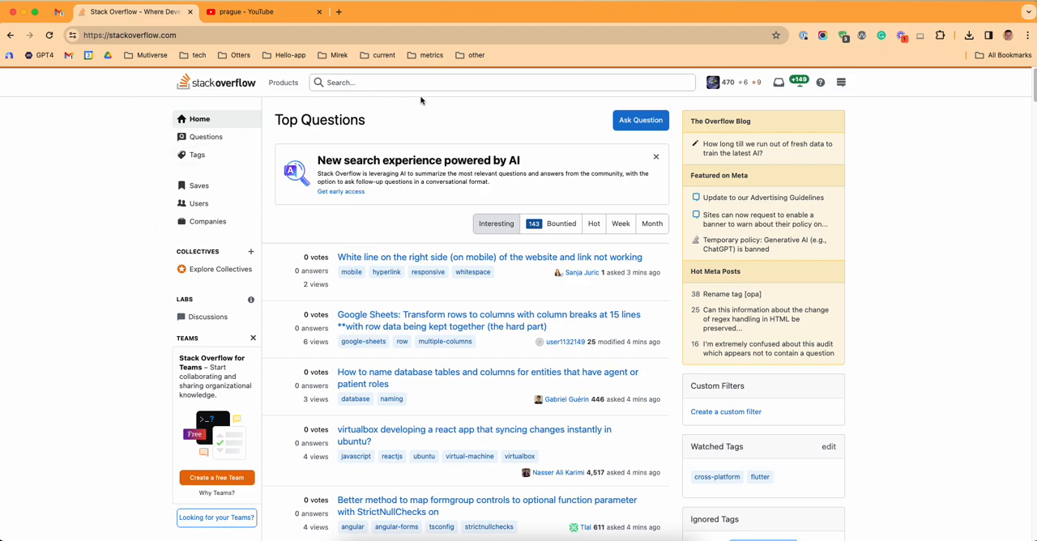
{"action": "left_click", "coordinate": [503, 81]}
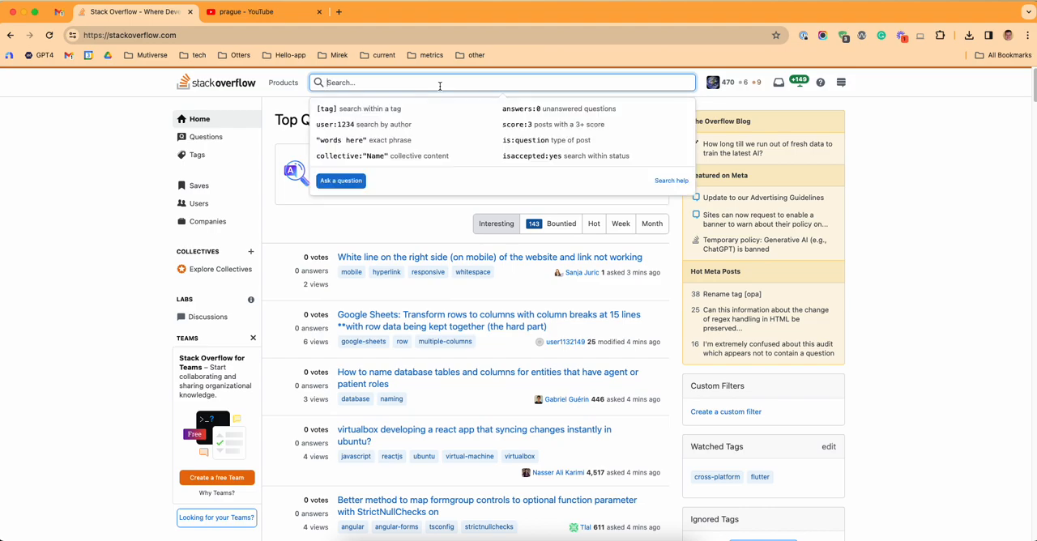
{"action": "type", "text": "py"}
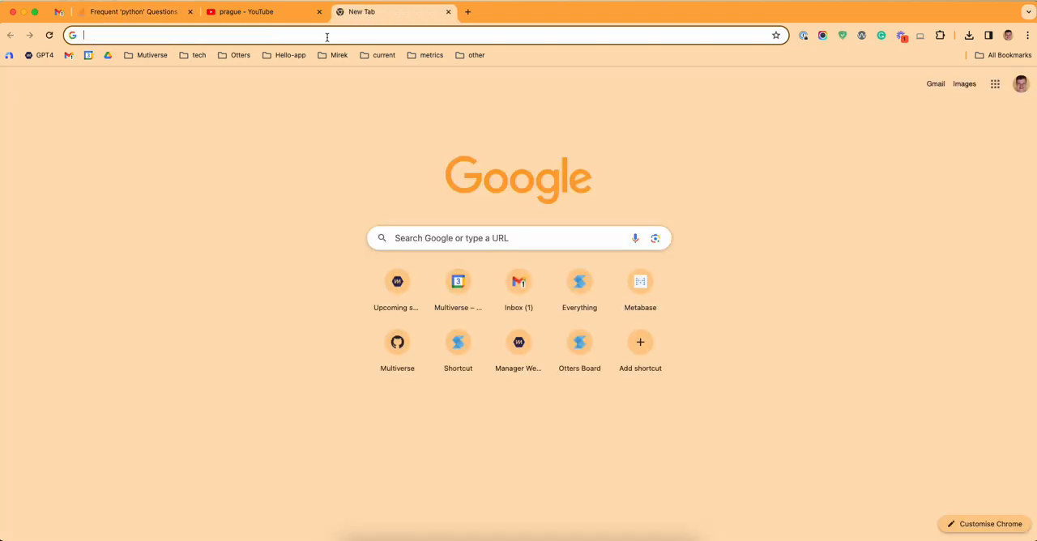
Reach Chrome's Search engine settings and expand the additional site search shortcuts (History, Tabs, youtube)
{"action": "left_click", "coordinate": [1028, 34]}
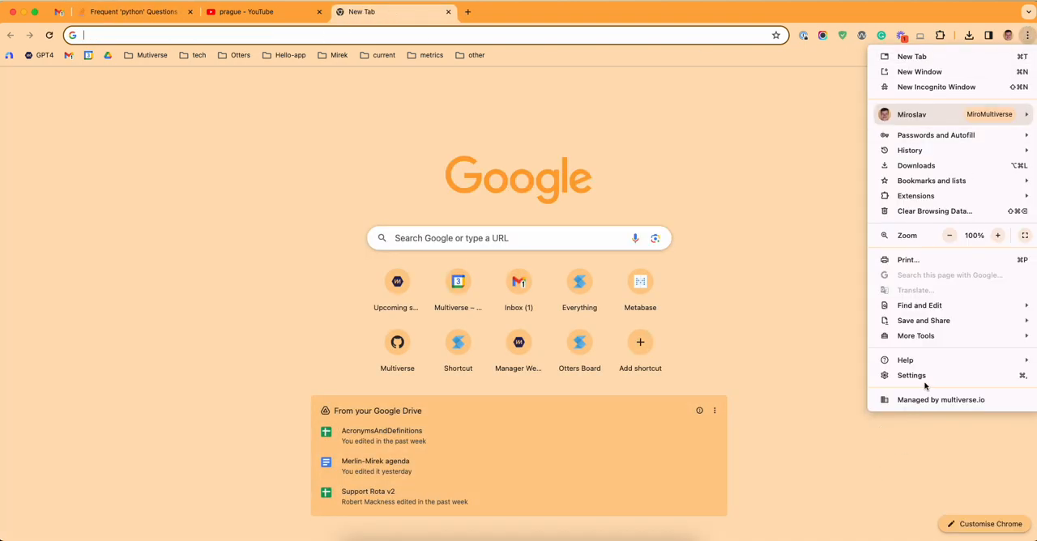
{"action": "left_click", "coordinate": [911, 376]}
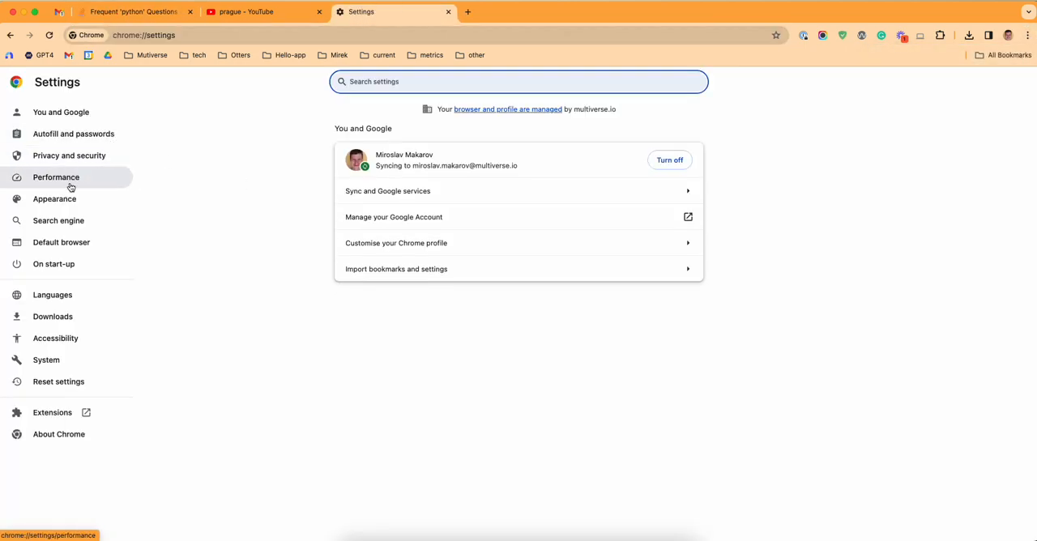
{"action": "left_click", "coordinate": [58, 220]}
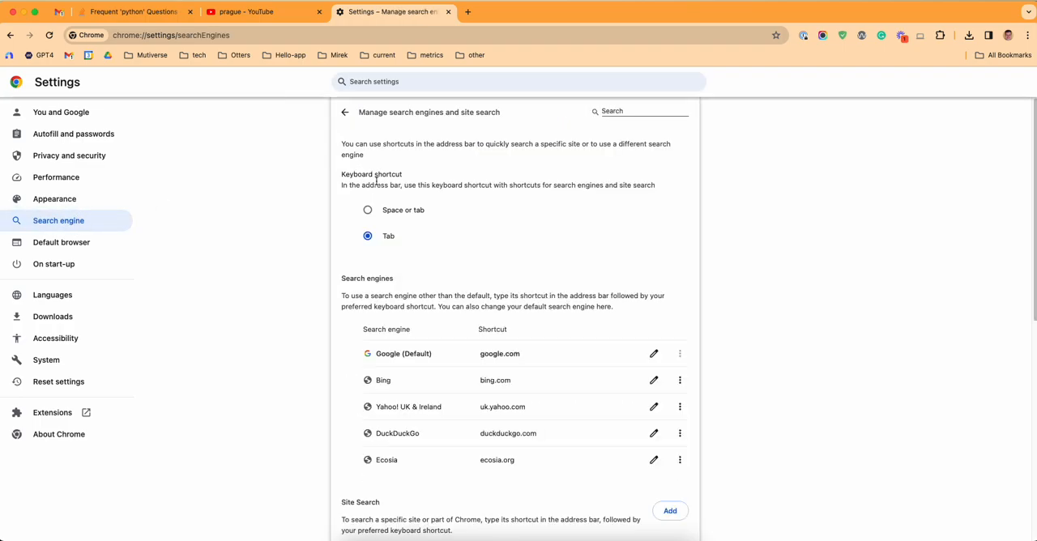
{"action": "scroll", "scroll_direction": "down", "scroll_amount": 3}
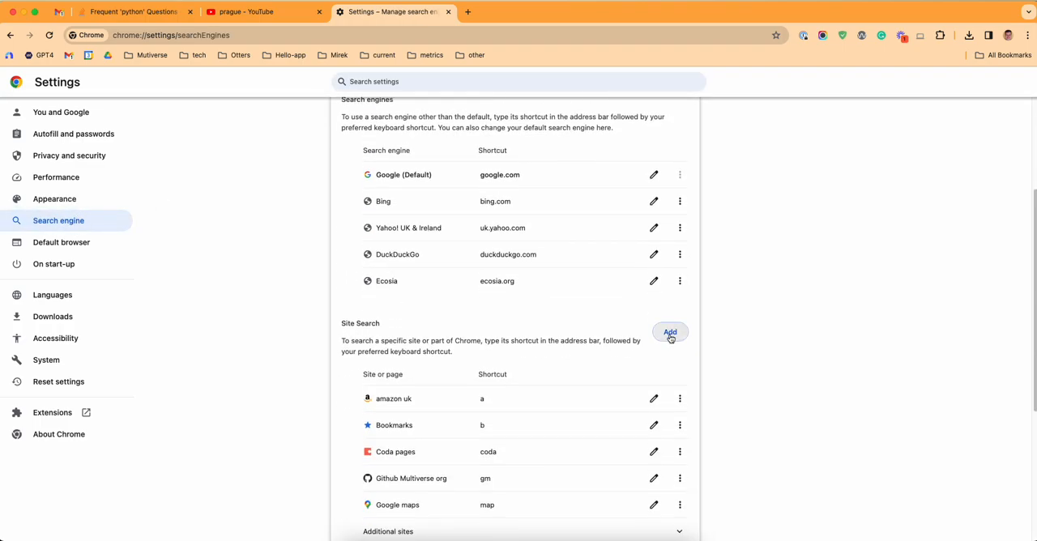
{"action": "scroll", "scroll_direction": "down", "scroll_amount": 3}
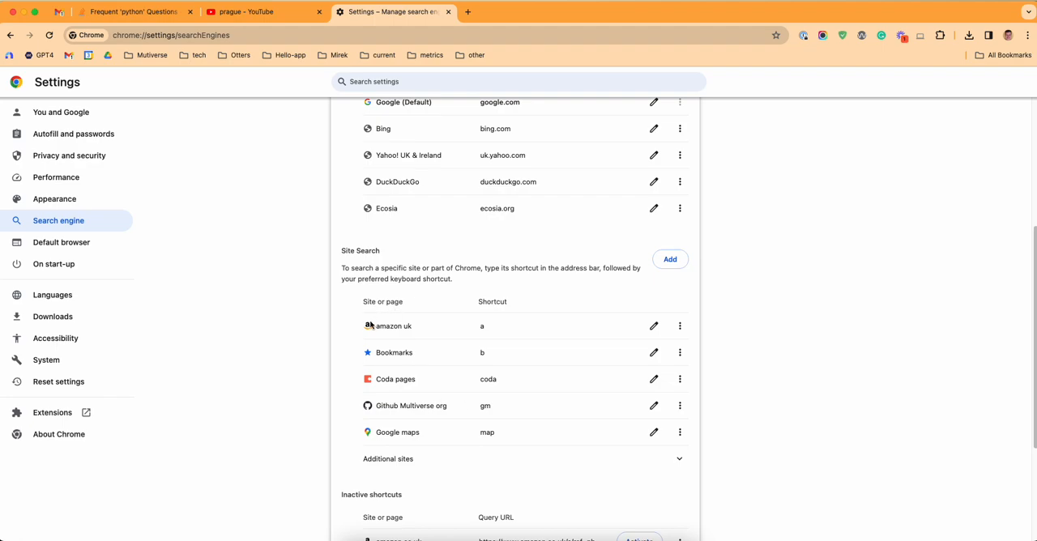
{"action": "double_click", "coordinate": [393, 326]}
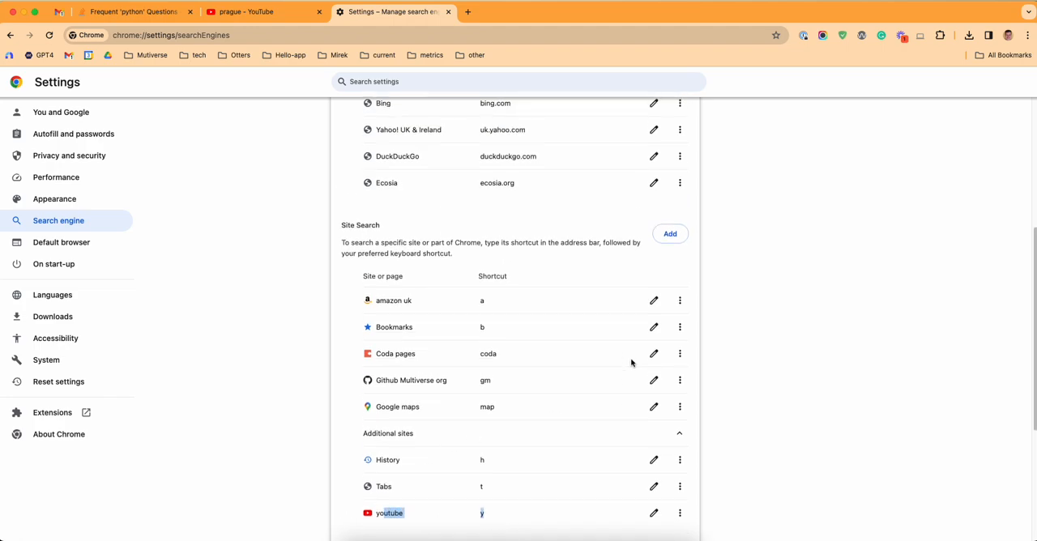
{"action": "left_click", "coordinate": [670, 234]}
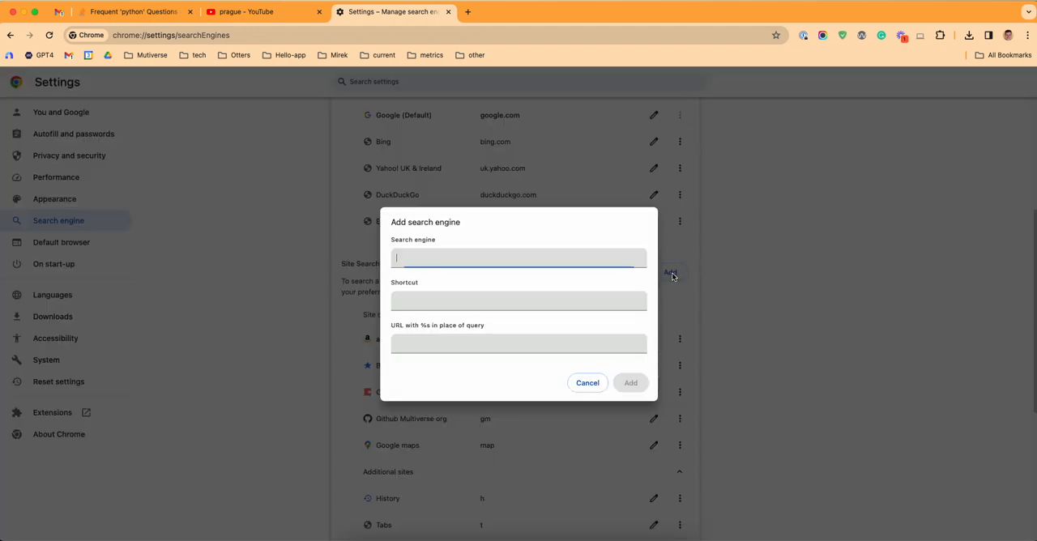
{"action": "left_click", "coordinate": [518, 344]}
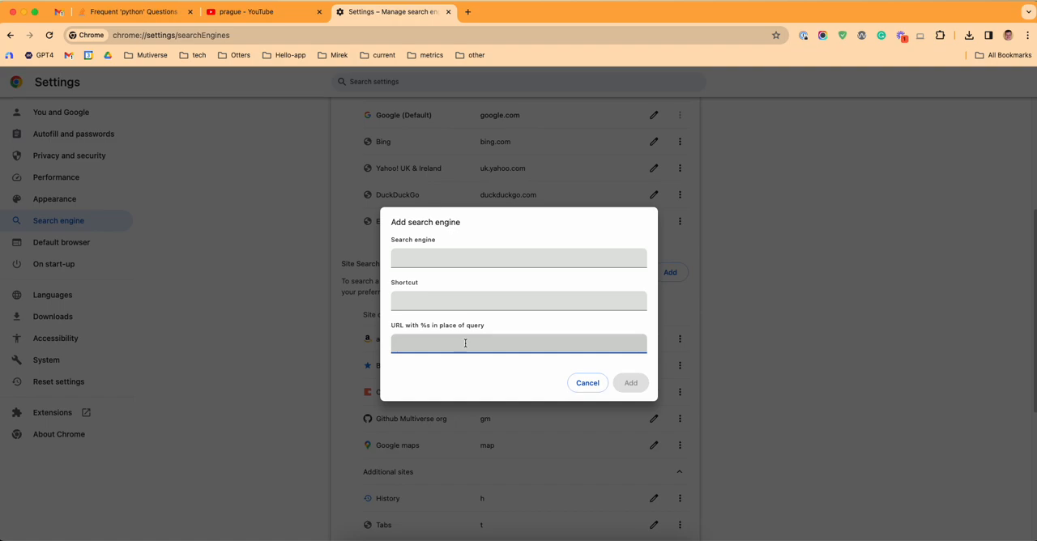
{"action": "type", "text": "https://stackoverflow.com/questions/tagged/python"}
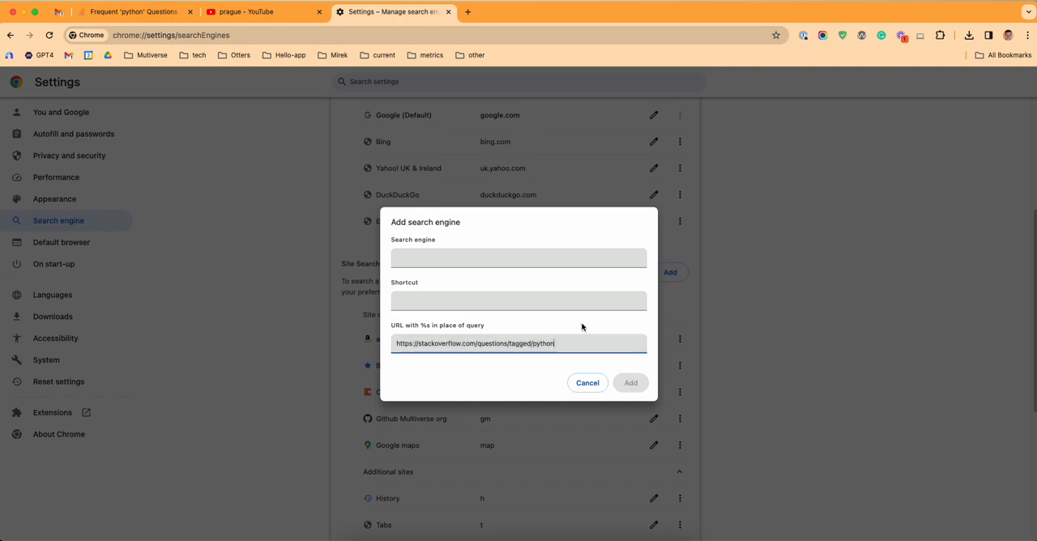
{"action": "double_click", "coordinate": [531, 343]}
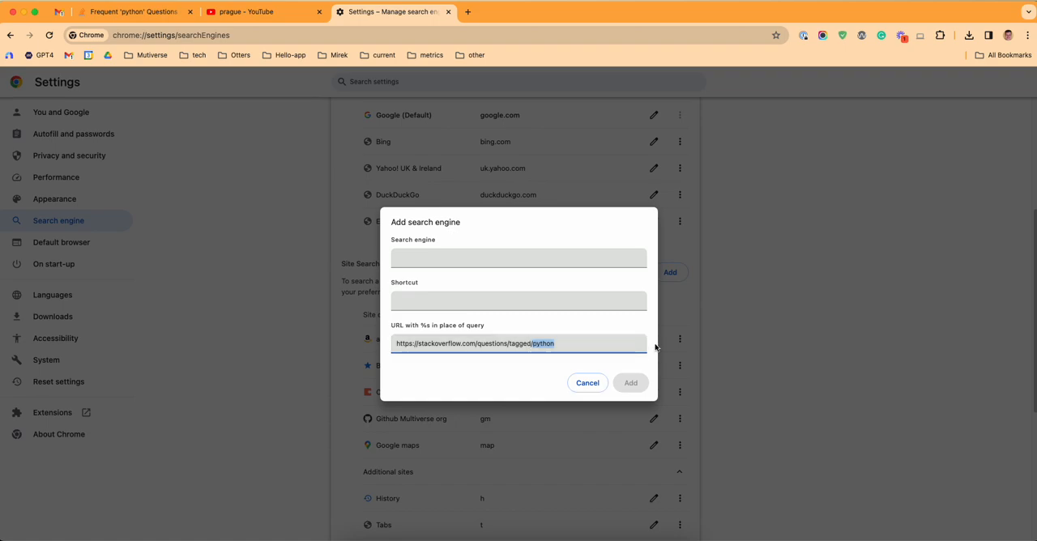
{"action": "type", "text": "%s"}
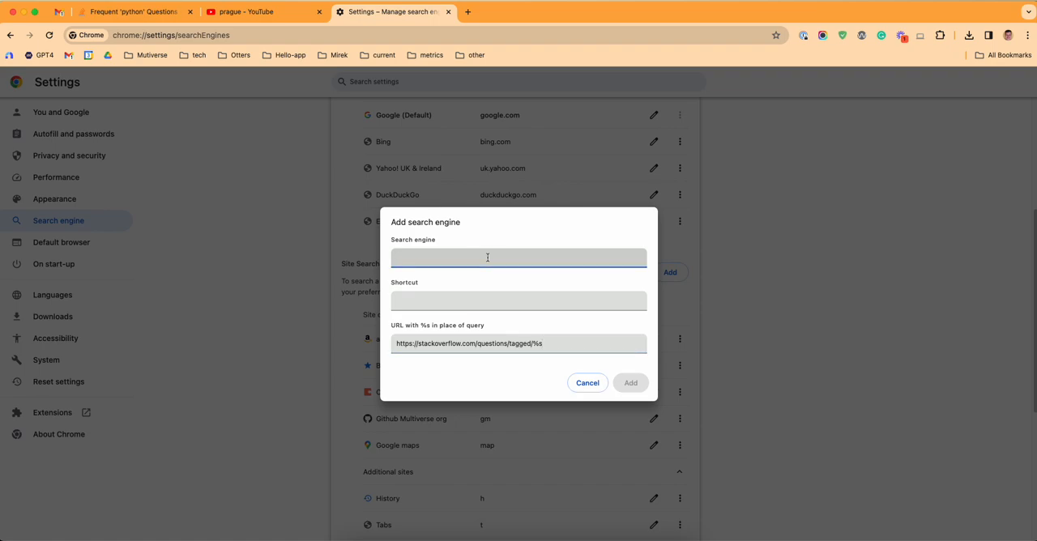
Name the site search Stack Overflow with shortcut 'sos' and add it
{"action": "type", "text": "stackover"}
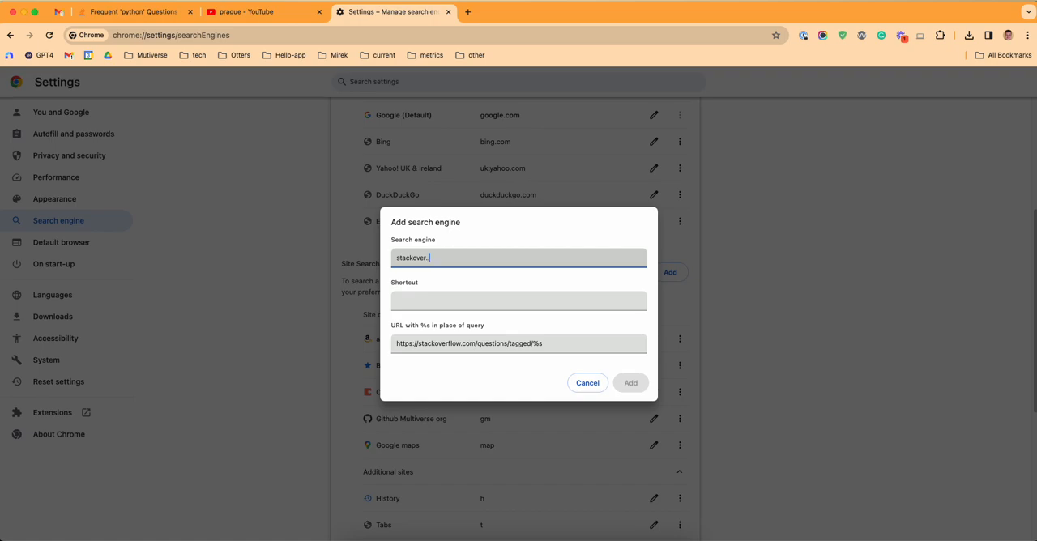
{"action": "type", "text": "sos"}
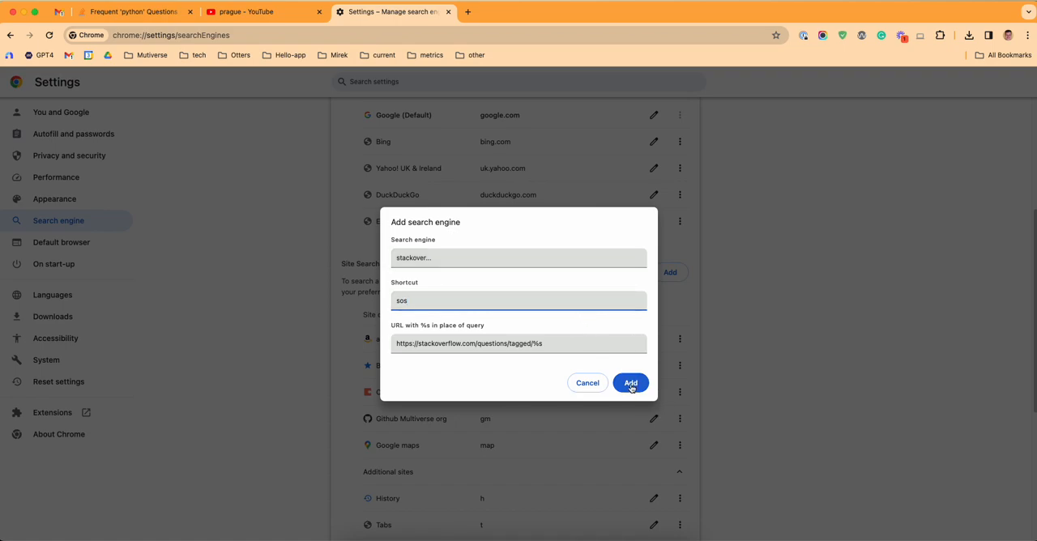
{"action": "left_click", "coordinate": [630, 382]}
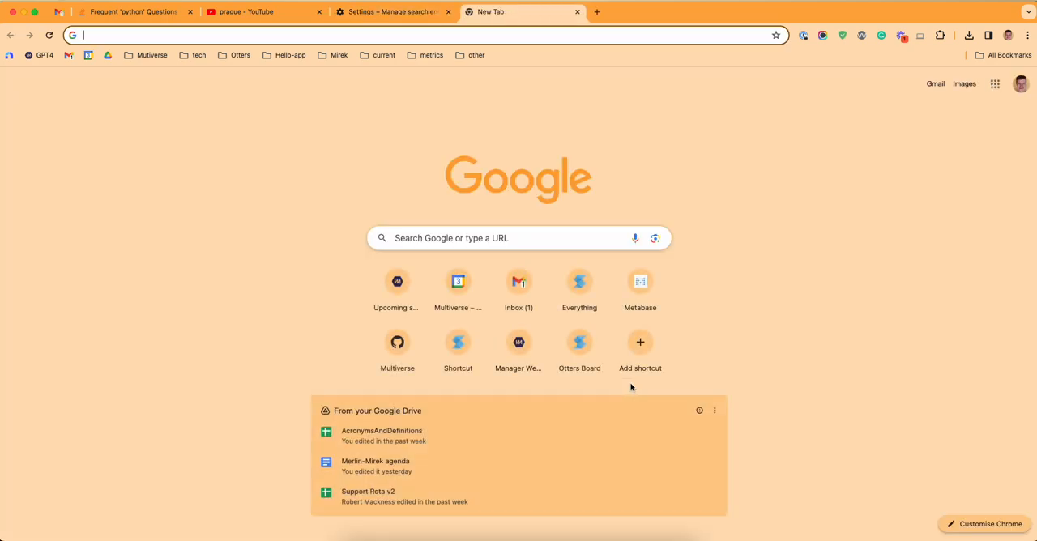
Use the 'sos' shortcut from the address bar to list Stack Overflow questions tagged reactjs
{"action": "left_click", "coordinate": [259, 11]}
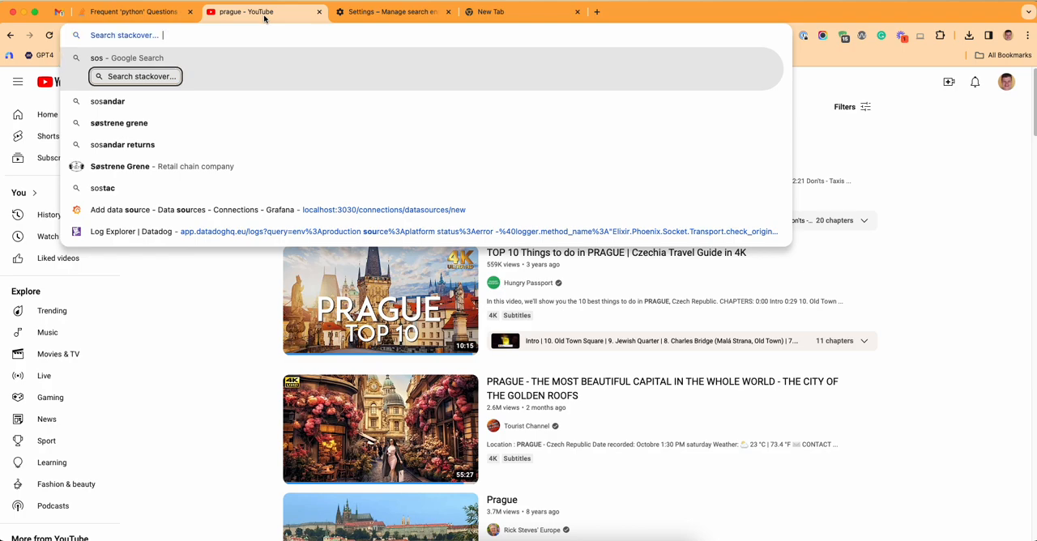
{"action": "type", "text": "reactjs?tab=Frequent"}
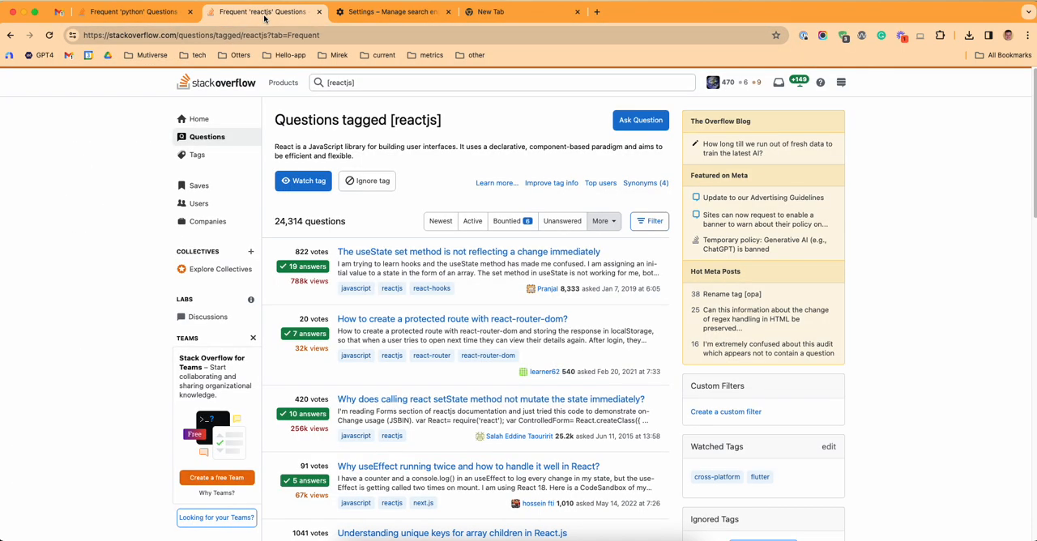
{"action": "mouse_move", "coordinate": [516, 114]}
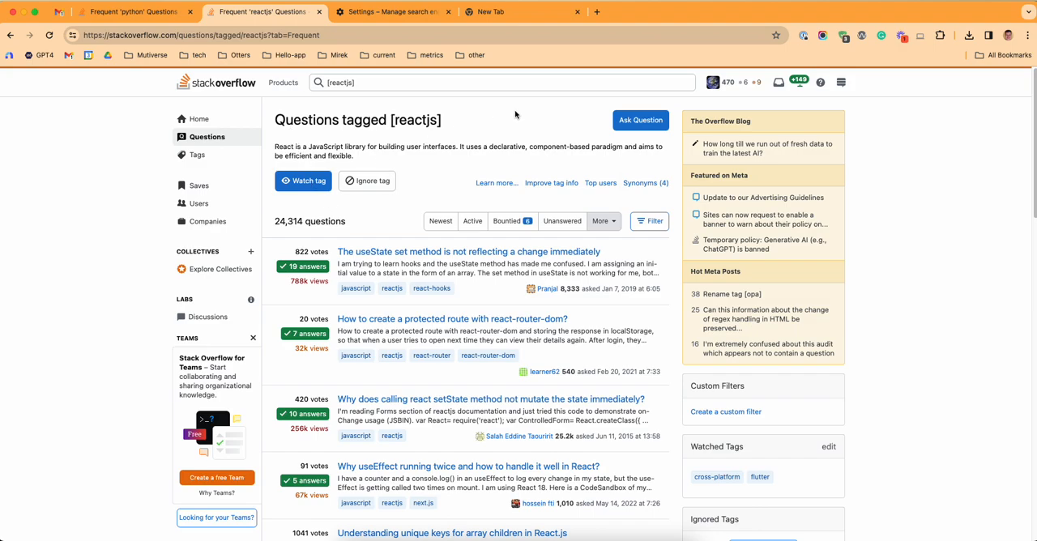
{"action": "mouse_move", "coordinate": [227, 102]}
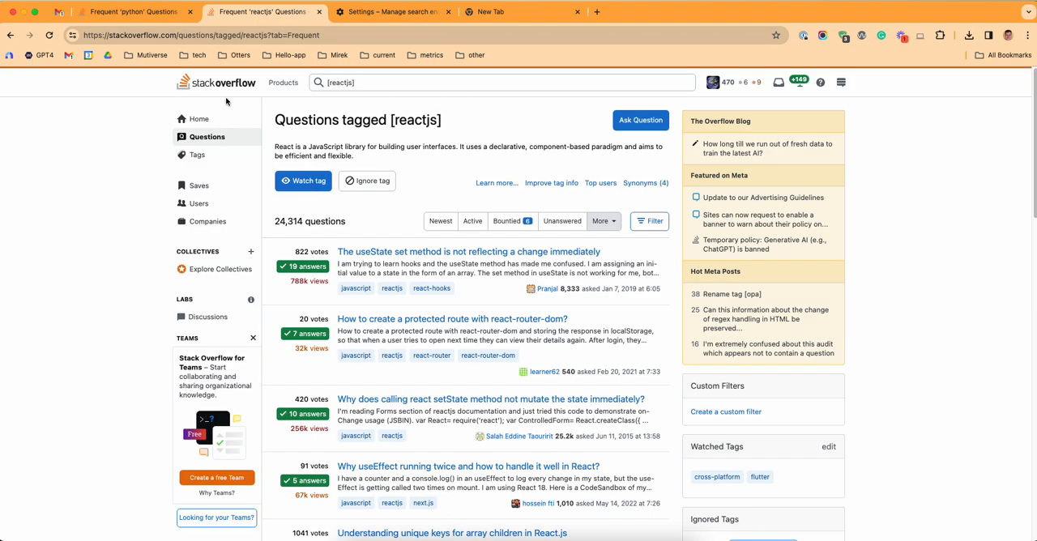
{"action": "mouse_move", "coordinate": [593, 149]}
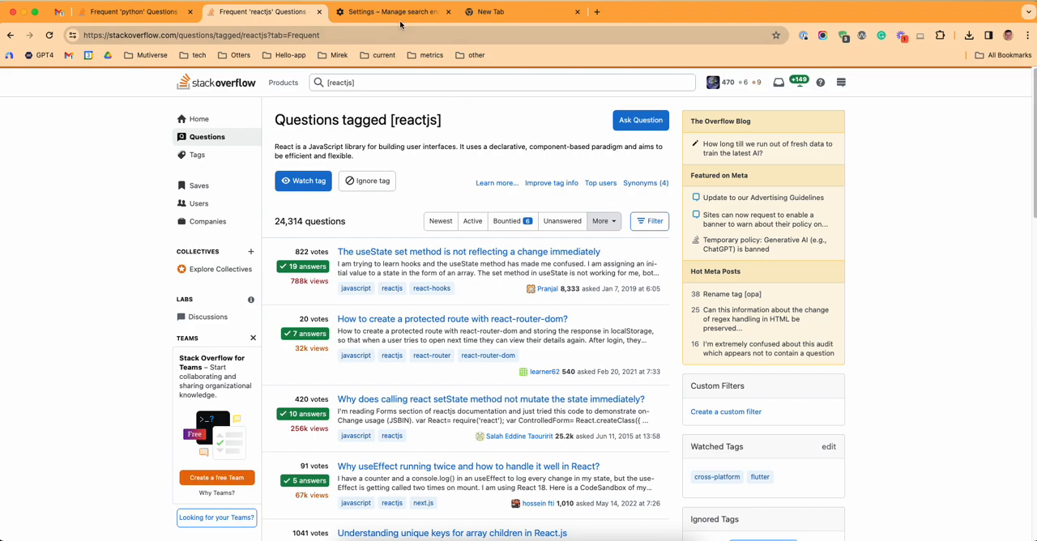
Review the site search list now containing 'sos', then return to the new tab
{"action": "left_click", "coordinate": [392, 11]}
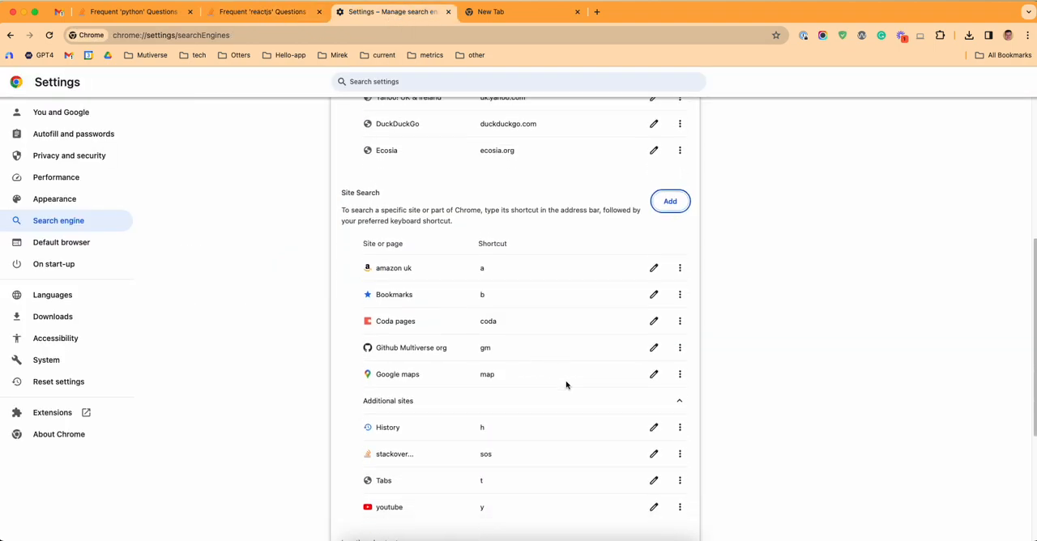
{"action": "mouse_move", "coordinate": [402, 347]}
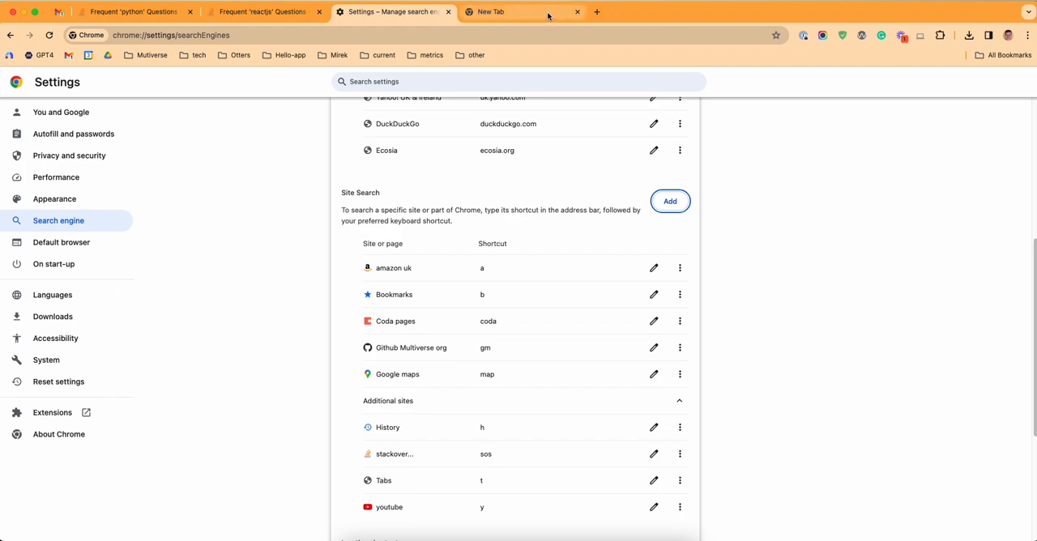
{"action": "left_click", "coordinate": [522, 11]}
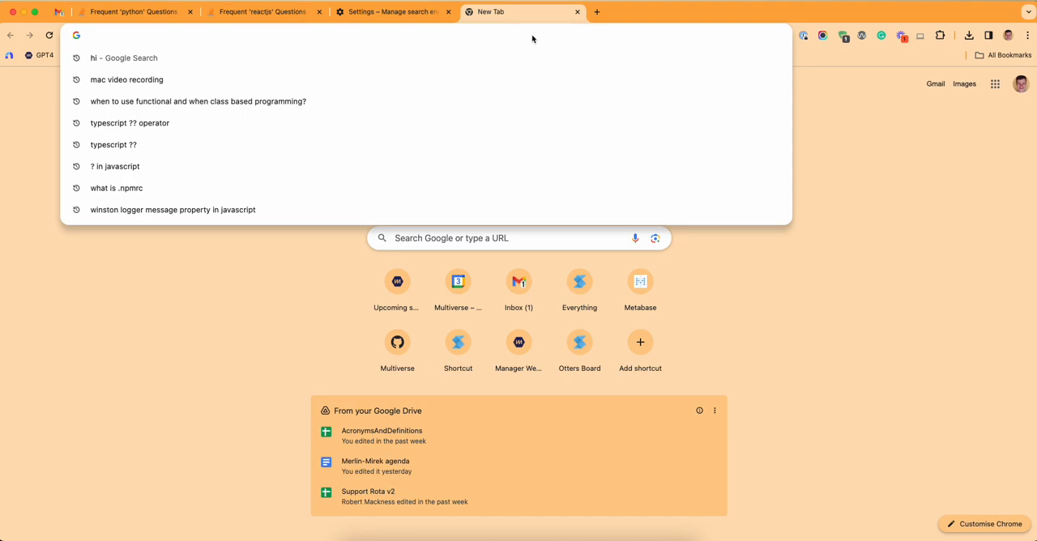
{"action": "type", "text": "b"}
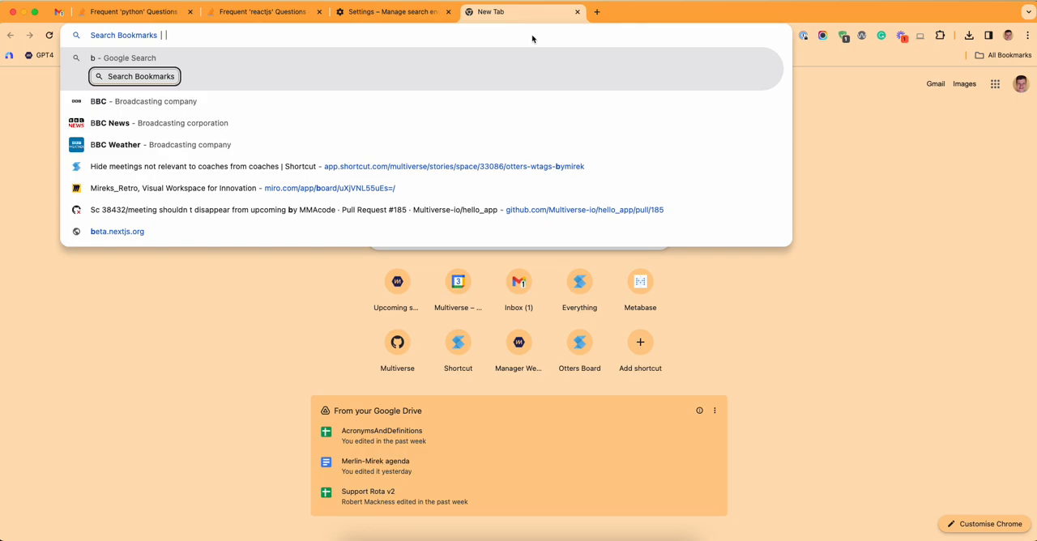
{"action": "type", "text": "induction"}
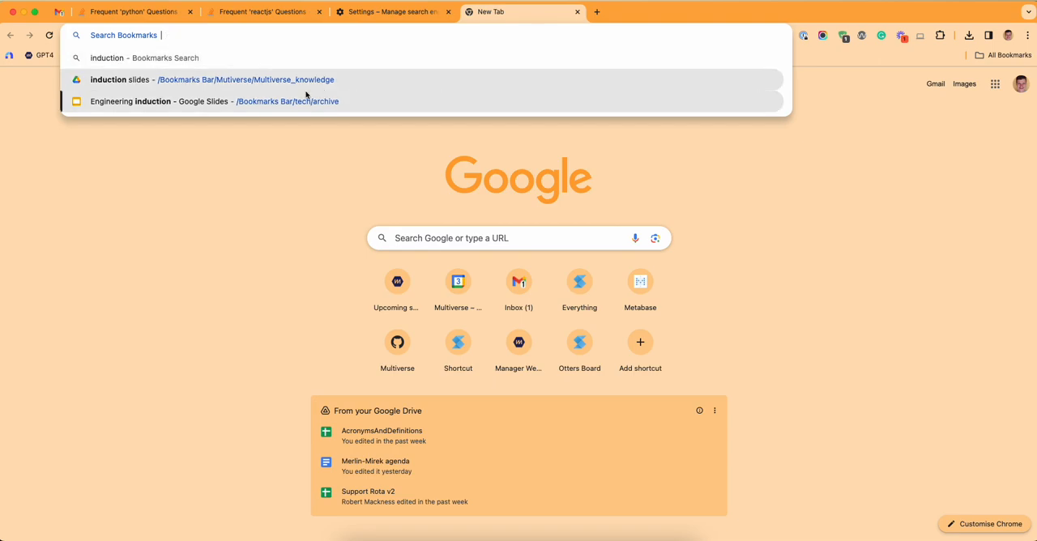
{"action": "mouse_move", "coordinate": [341, 107]}
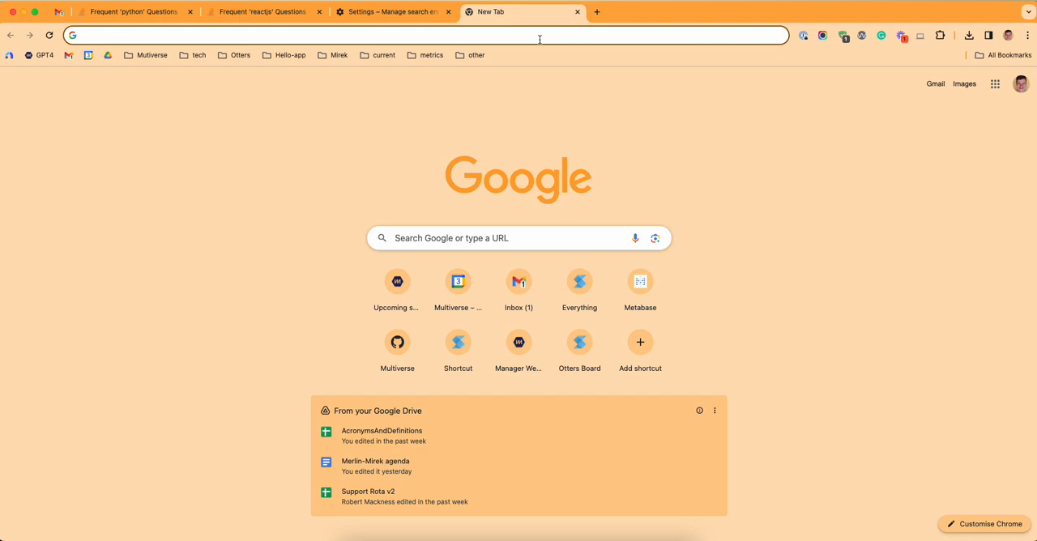
Enter 'indu' in the address bar to bring up induction suggestions without searching
{"action": "type", "text": "induction"}
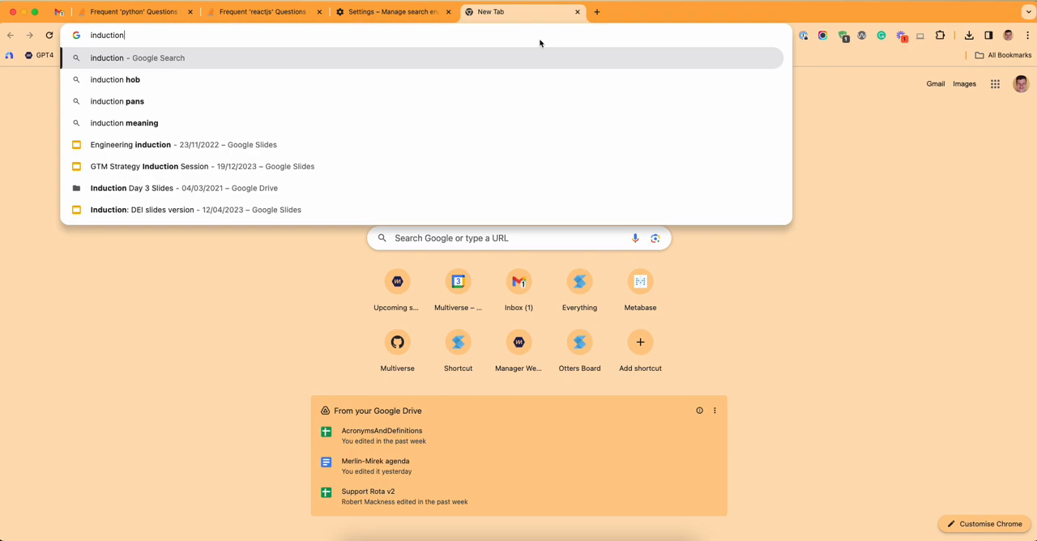
{"action": "mouse_move", "coordinate": [174, 211]}
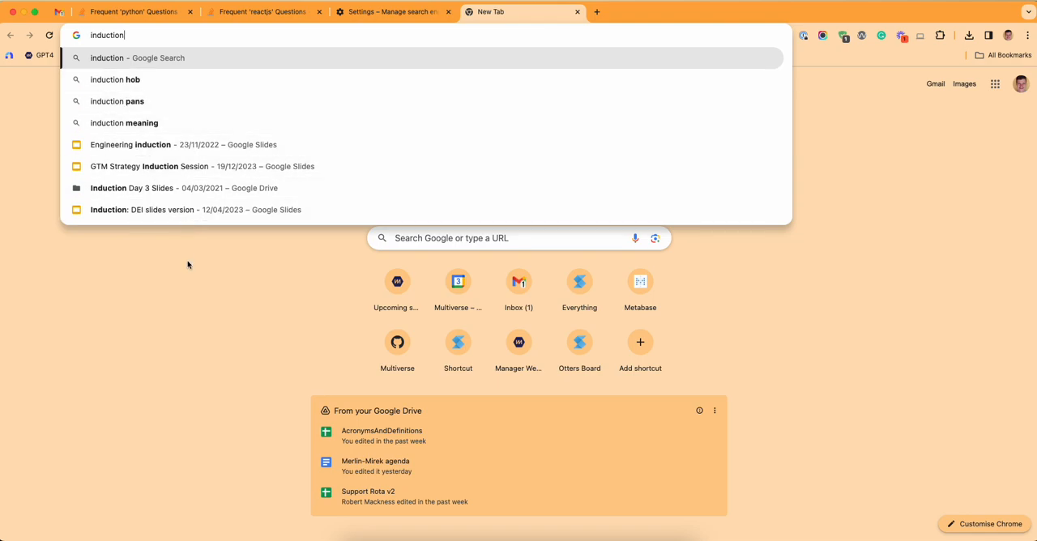
{"action": "mouse_move", "coordinate": [195, 273]}
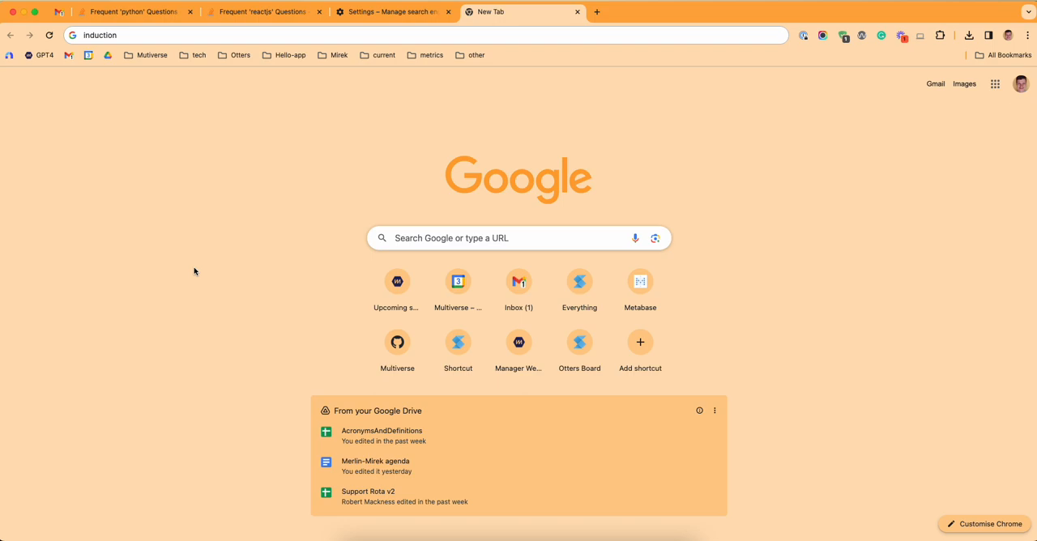
{"action": "mouse_move", "coordinate": [758, 145]}
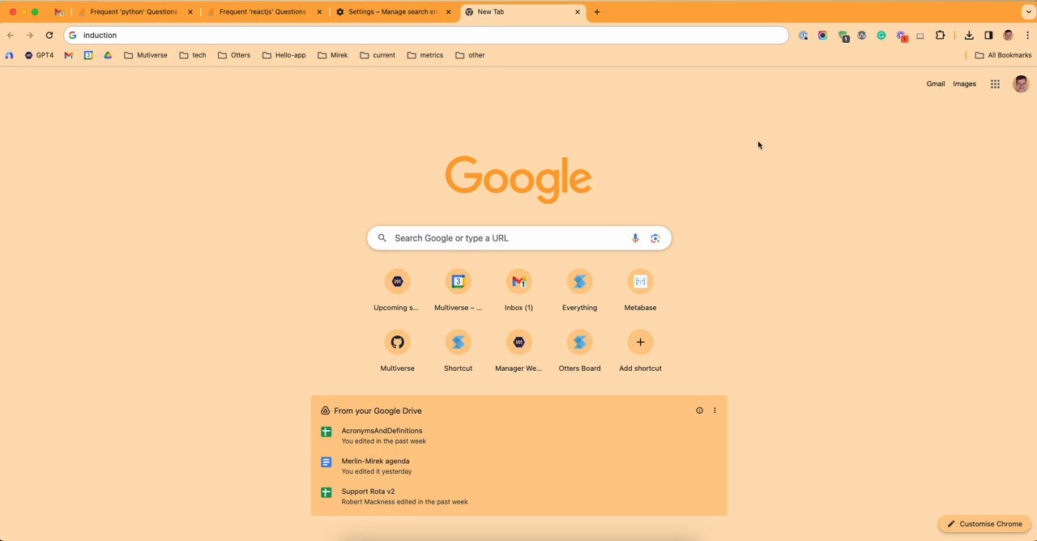
{"action": "mouse_move", "coordinate": [797, 210]}
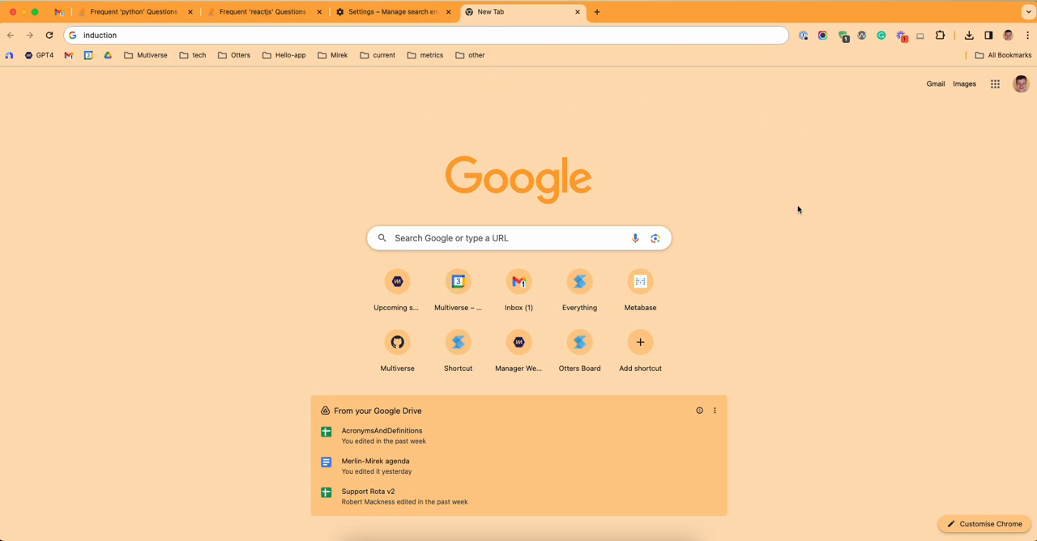
{"action": "mouse_move", "coordinate": [836, 193]}
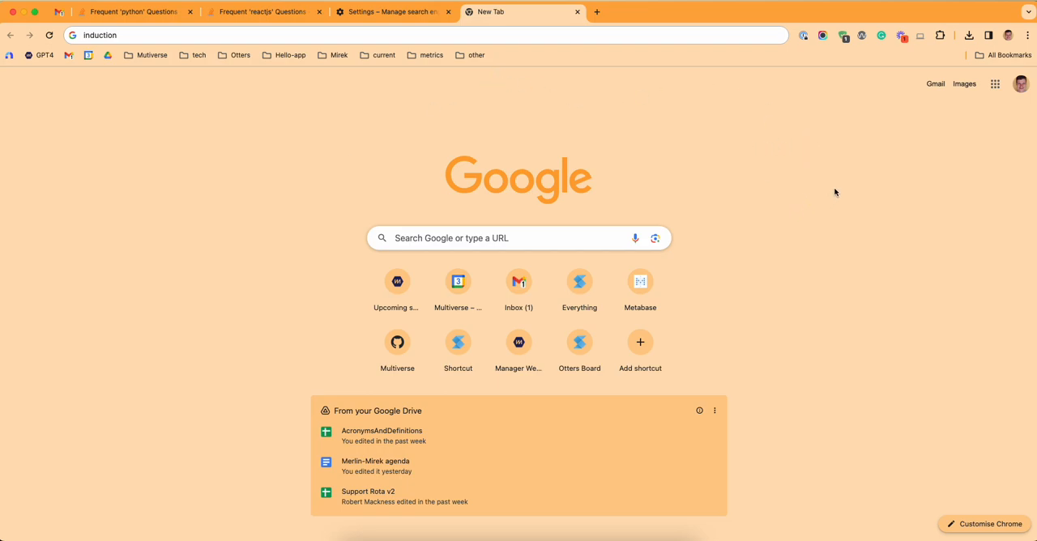
{"action": "mouse_move", "coordinate": [978, 177]}
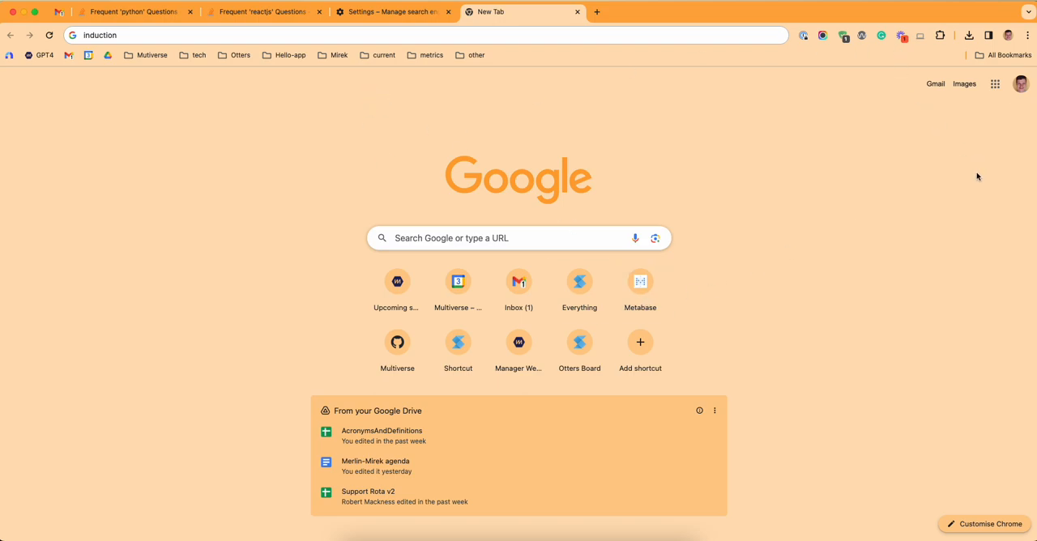